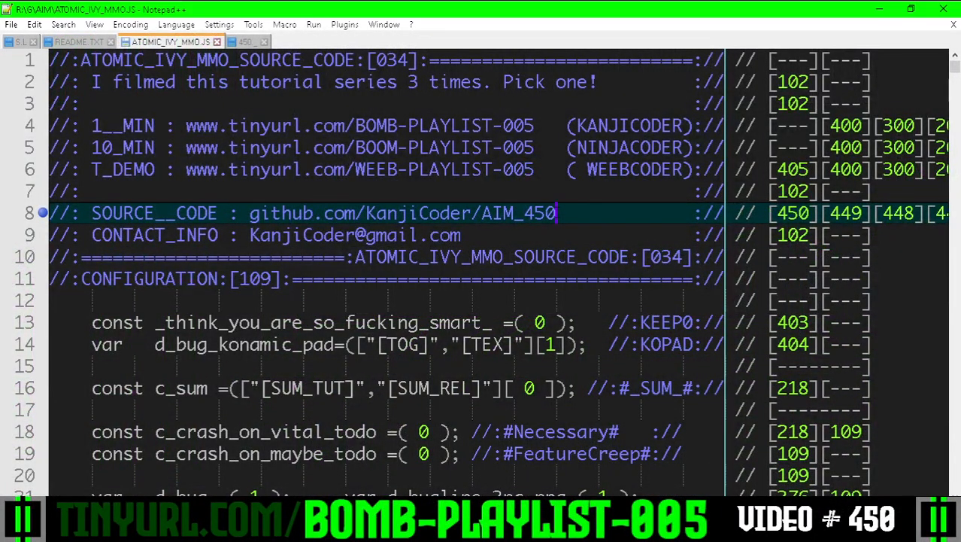
# Scroll to #_GLOBAL_TILE_COORD_# and select the m_te7 TileSizeExponent member tagged [450].
pyautogui.scroll(-3)
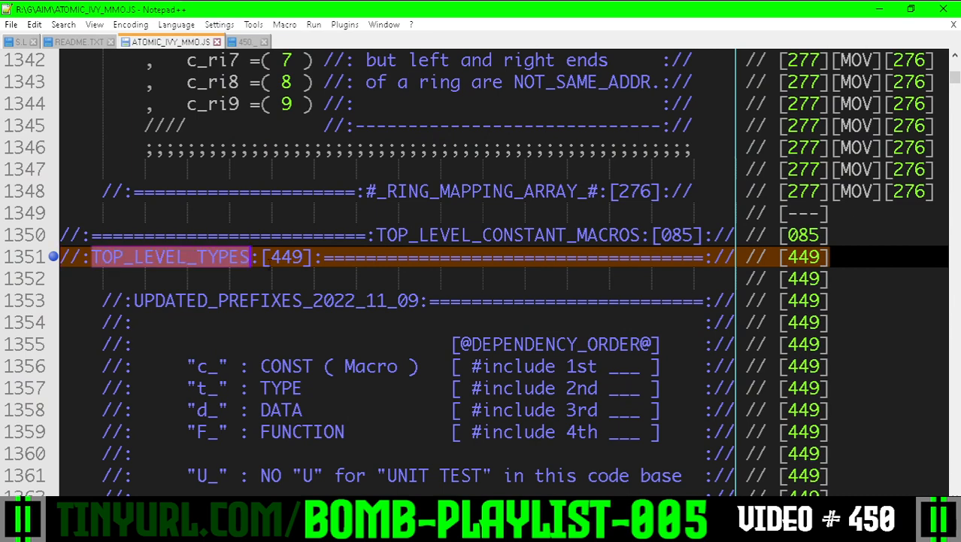
pyautogui.scroll(-3)
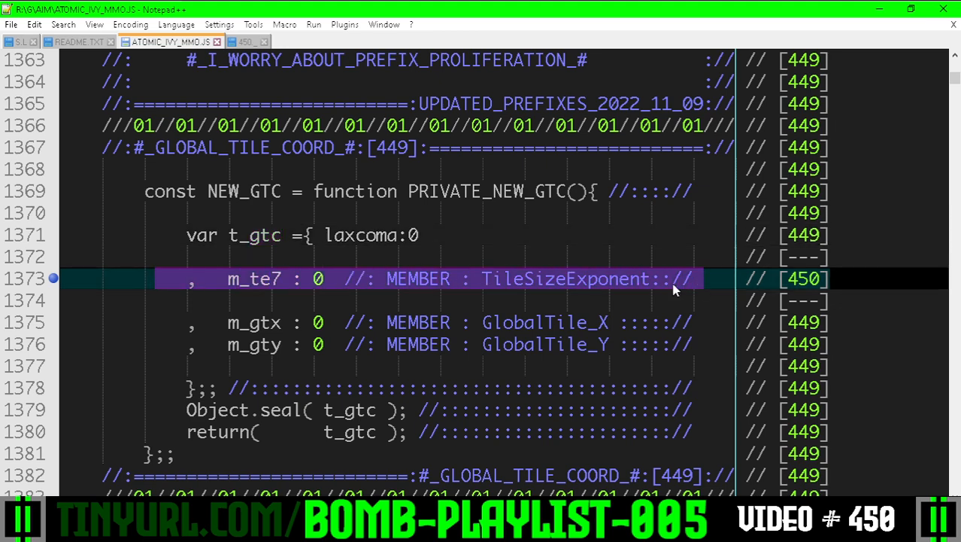
pyautogui.click(692, 278)
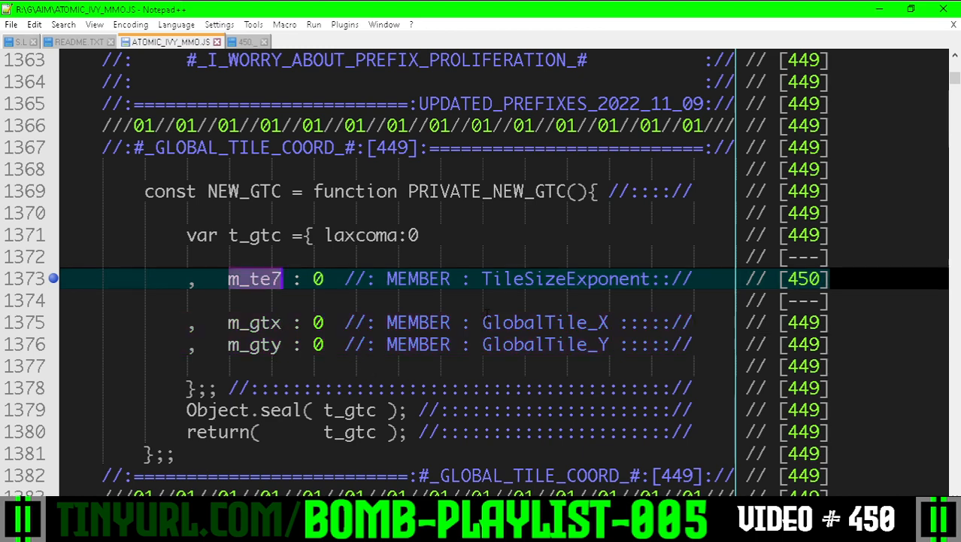
# Scroll through NEW_LTC to the #_LOCAL_TILE_COORD_# type and its m_te7 member.
pyautogui.scroll(-3)
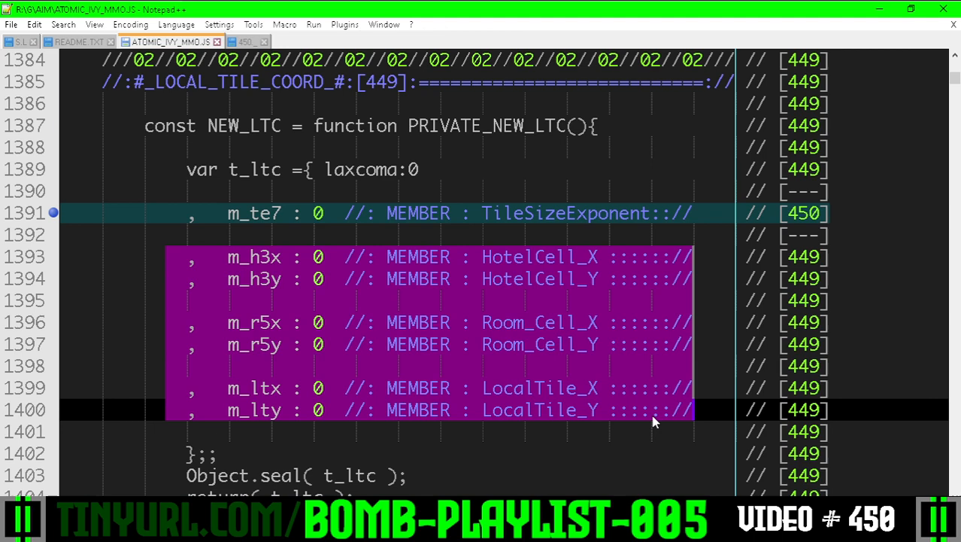
pyautogui.moveTo(376, 375)
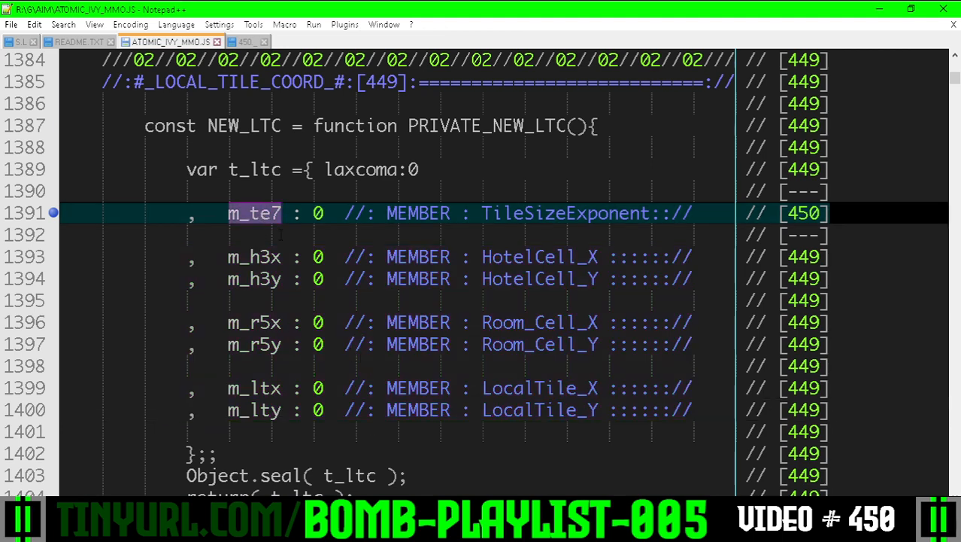
pyautogui.scroll(-3)
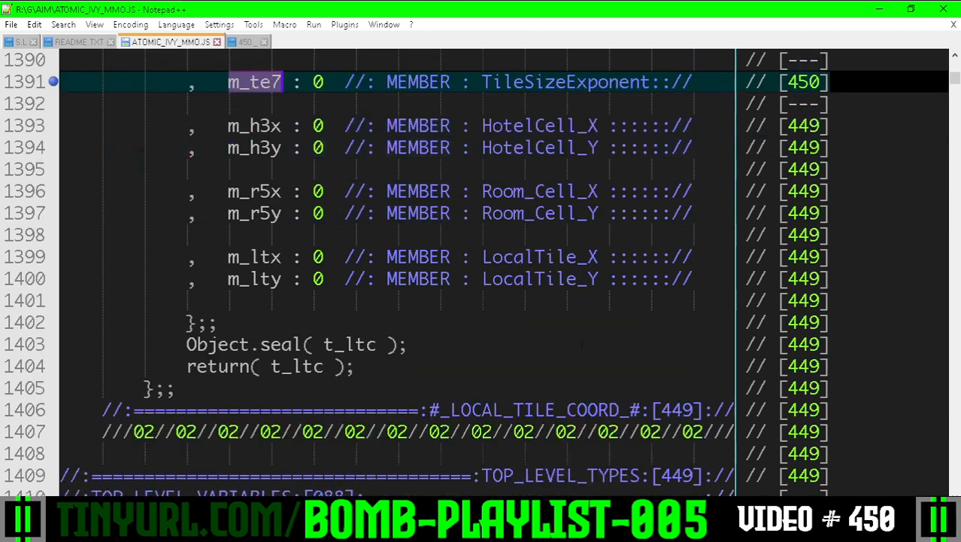
pyautogui.scroll(-3)
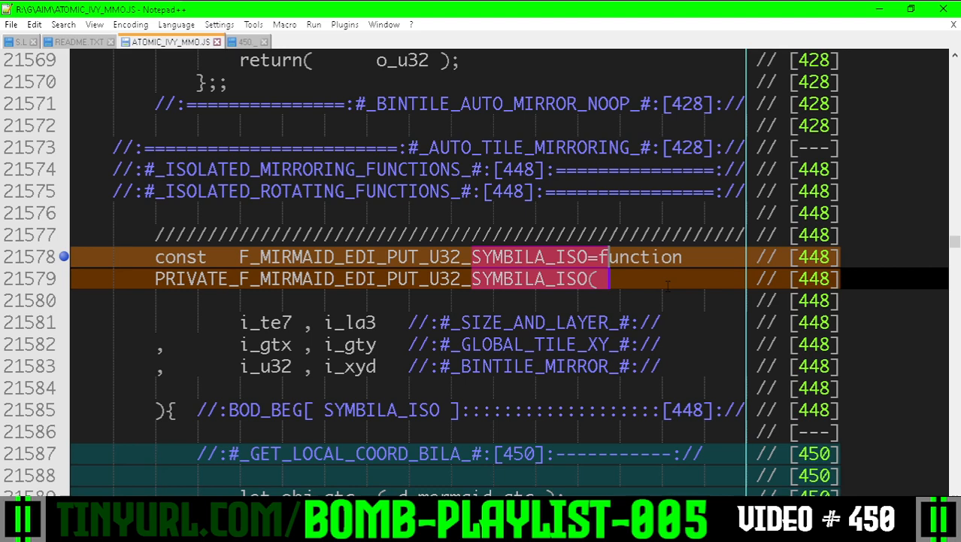
# Scroll to the SYMBILA_ISO [450] block and highlight the conversion call's obj_ltc argument.
pyautogui.scroll(-3)
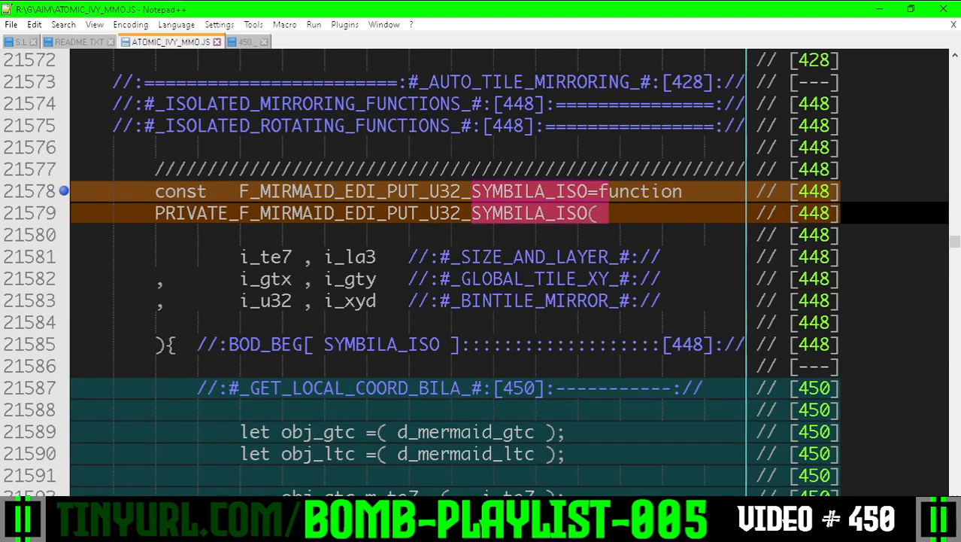
pyautogui.scroll(-3)
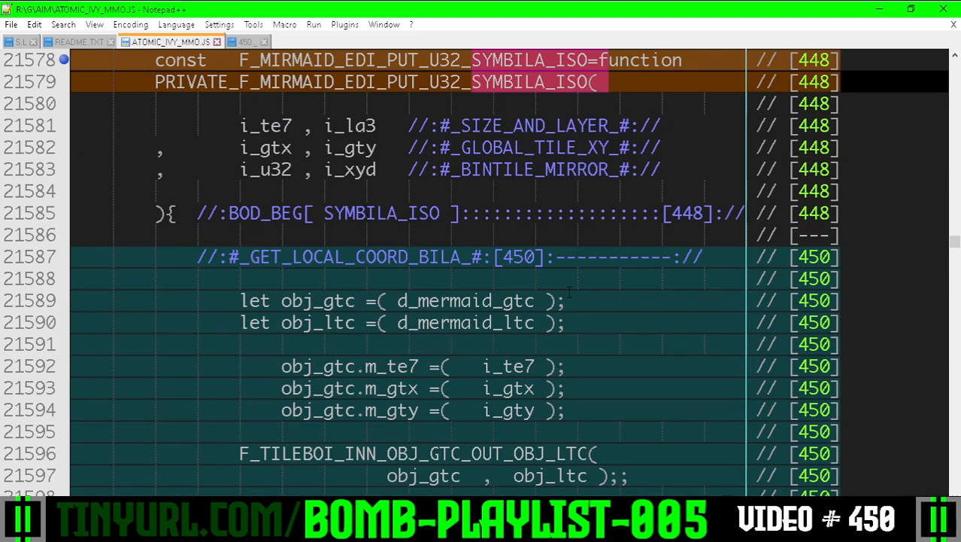
pyautogui.scroll(-3)
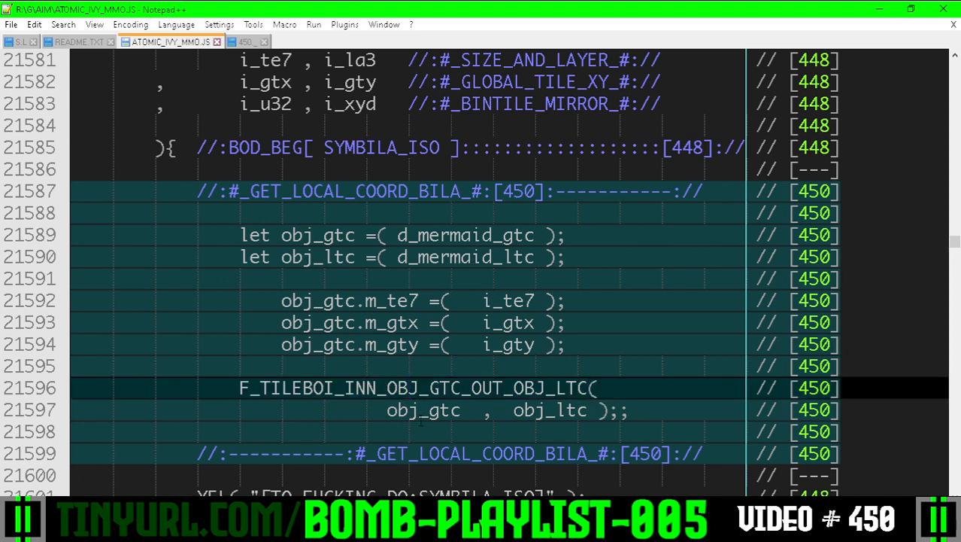
pyautogui.click(555, 410)
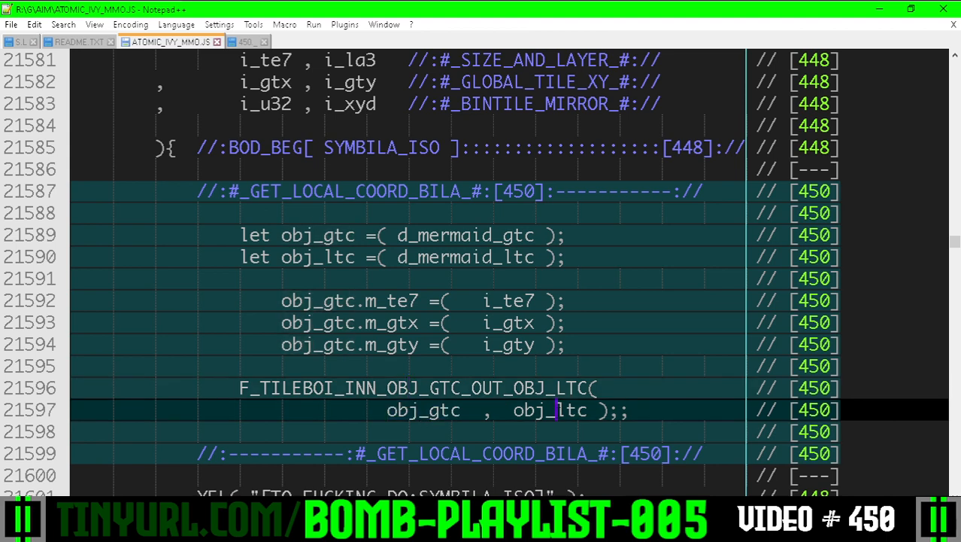
pyautogui.doubleClick(551, 409)
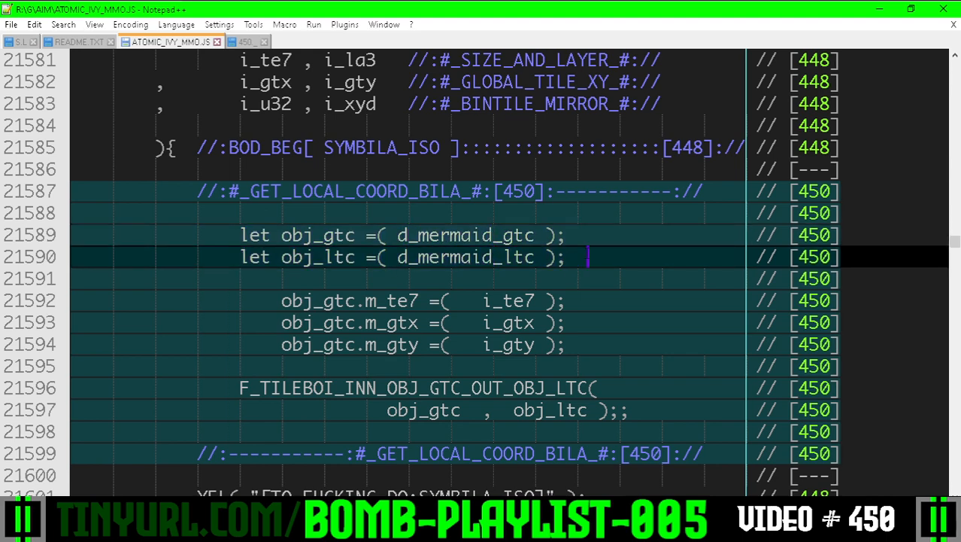
# Highlight F_TILEBOI_INN_OBJ_GTC_OUT_OBJ_LTC and column-select the m_ prefixes of three member assignments.
pyautogui.scroll(-3)
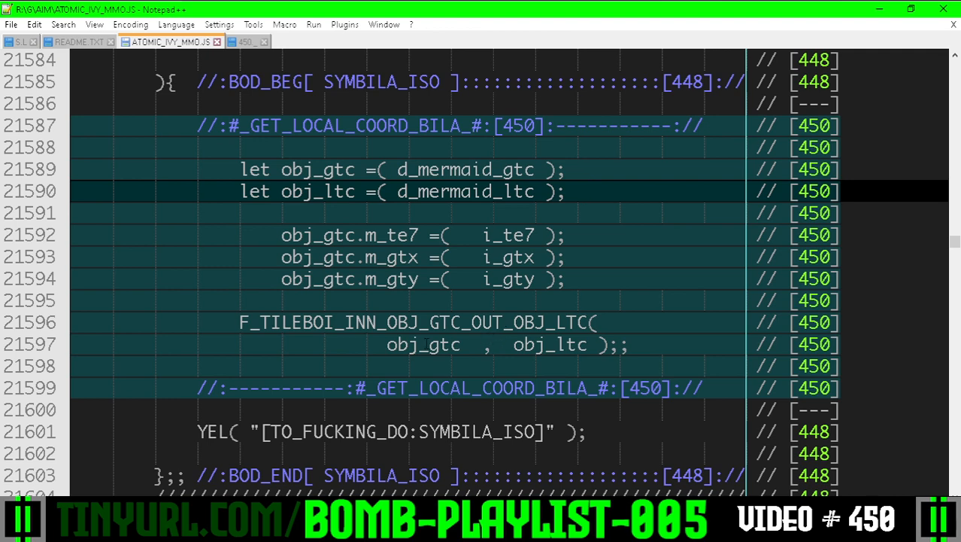
pyautogui.doubleClick(550, 344)
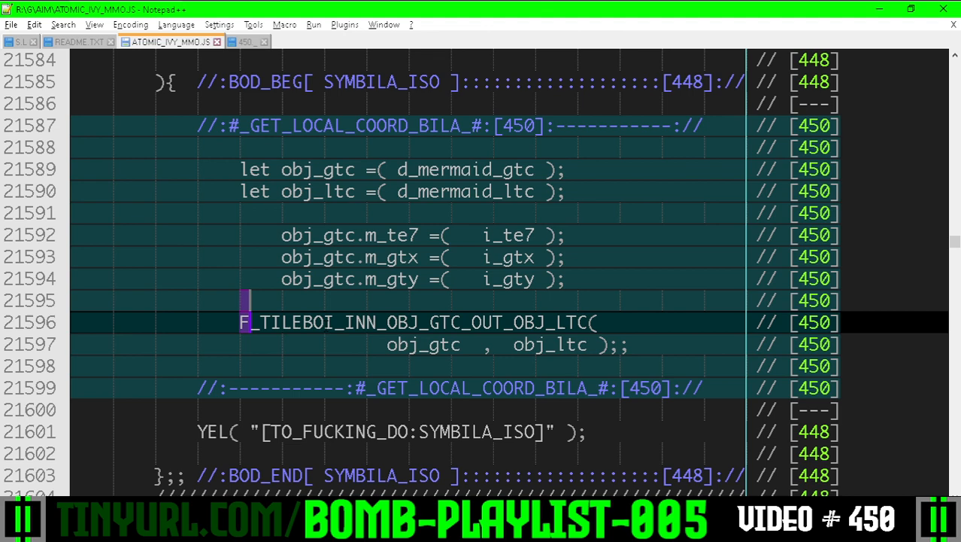
pyautogui.moveTo(281, 235); pyautogui.dragTo(625, 300)
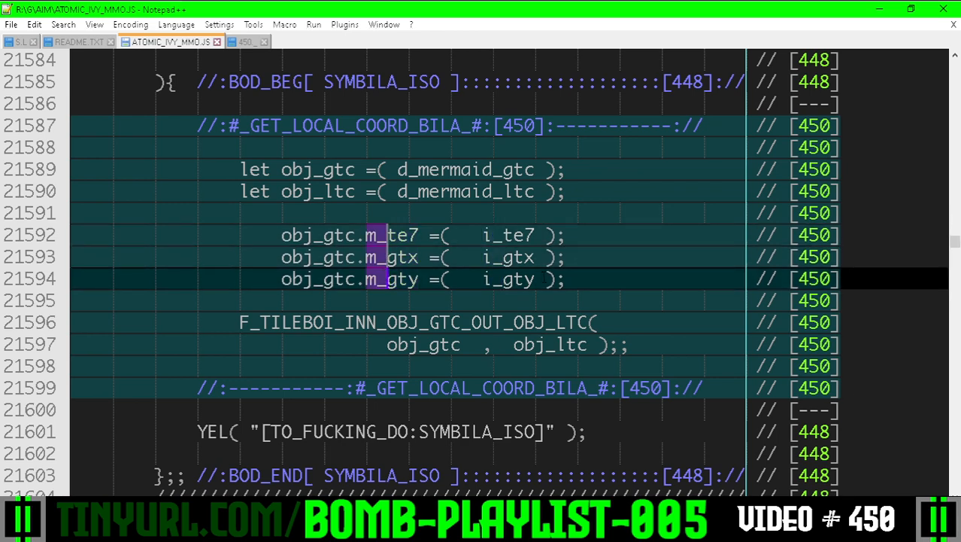
# Highlight obj_ltc in the SYMRADI_ISO conversion stub, then scroll to CHANGE_LOG entry [449].
pyautogui.scroll(-3)
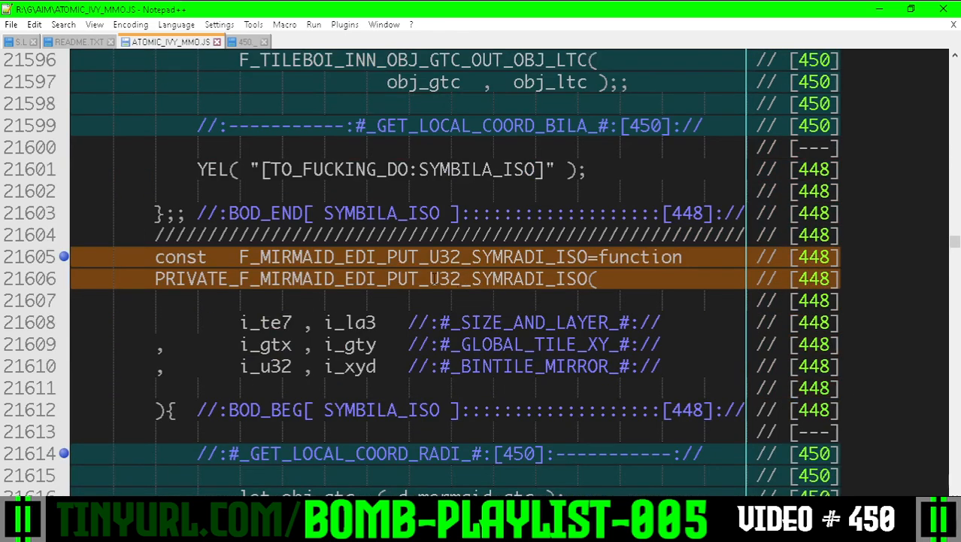
pyautogui.doubleClick(508, 257)
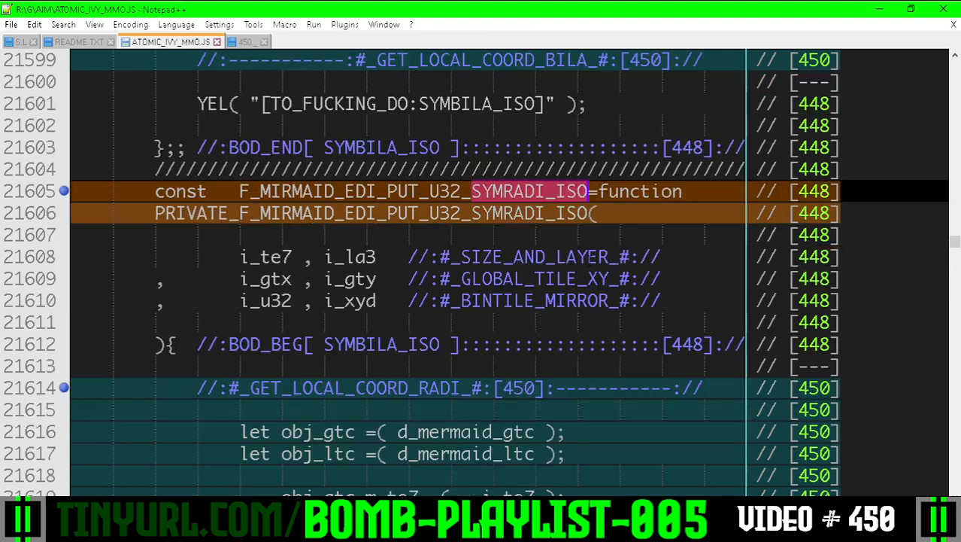
pyautogui.scroll(-3)
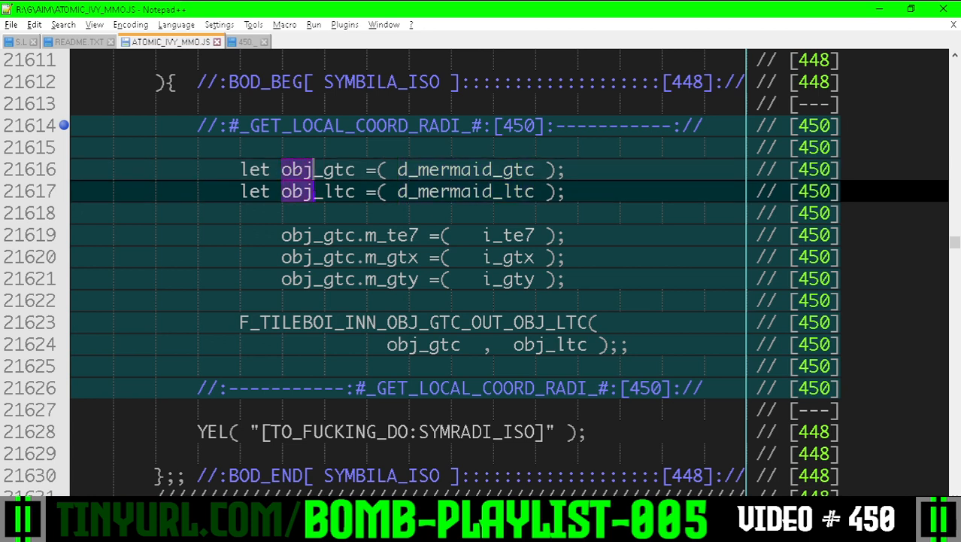
pyautogui.doubleClick(340, 191)
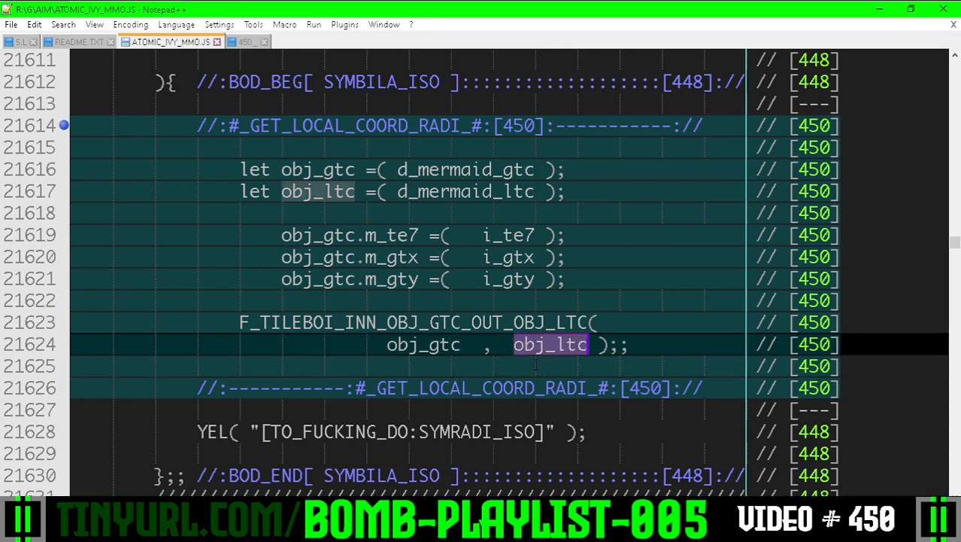
pyautogui.scroll(-3)
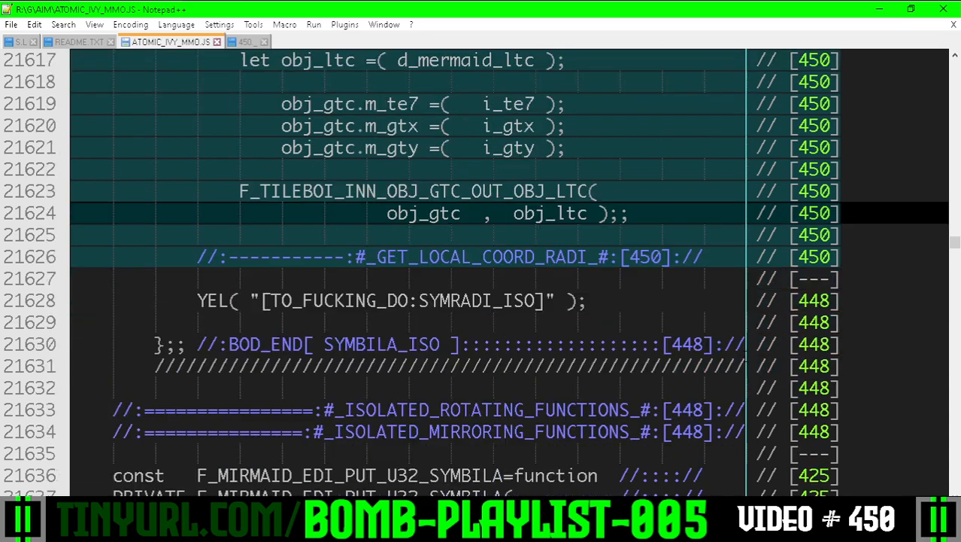
pyautogui.scroll(-3)
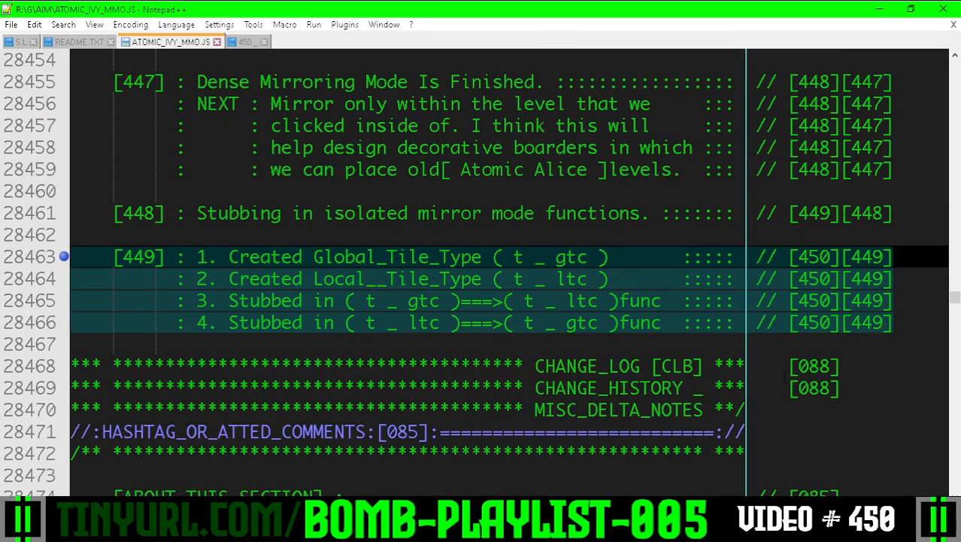